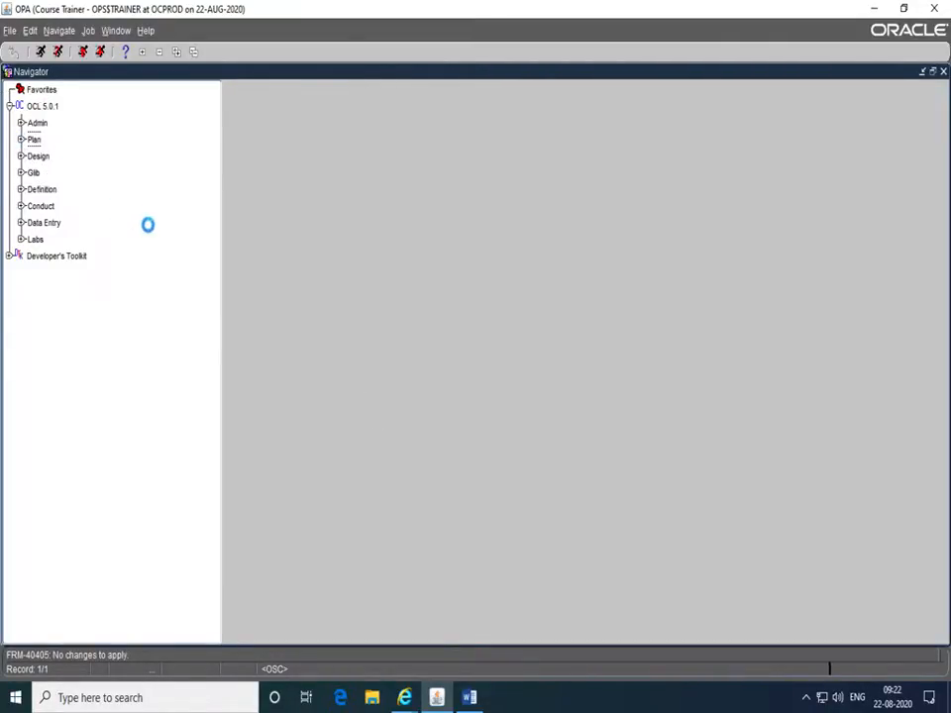
- Expand the Plan node in the Oracle Clinical navigator
{"action": "left_click", "coordinate": [21, 140]}
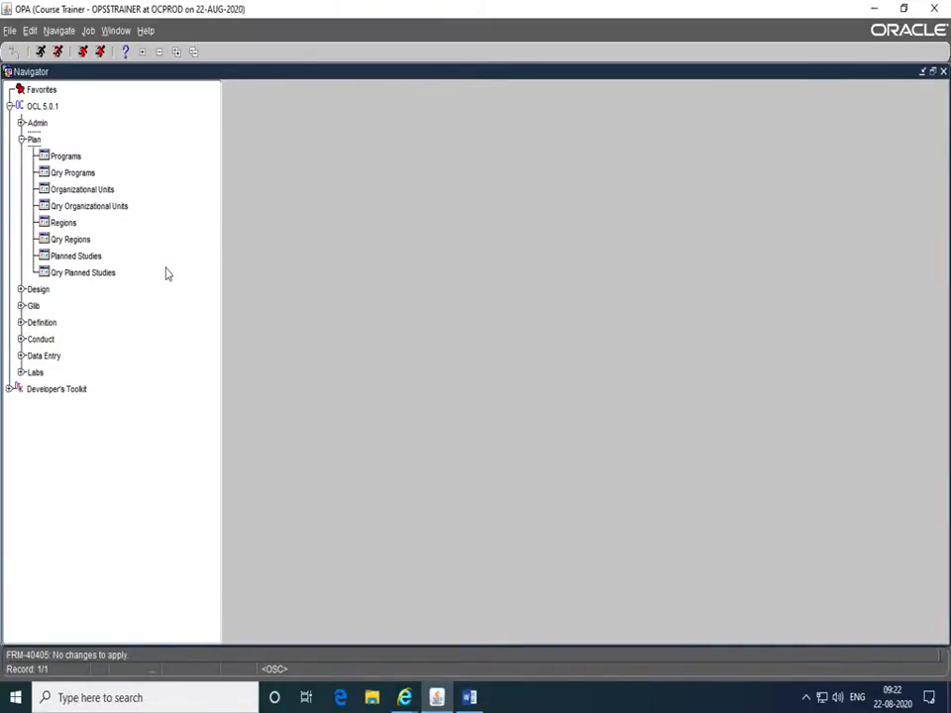
{"action": "mouse_move", "coordinate": [26, 149]}
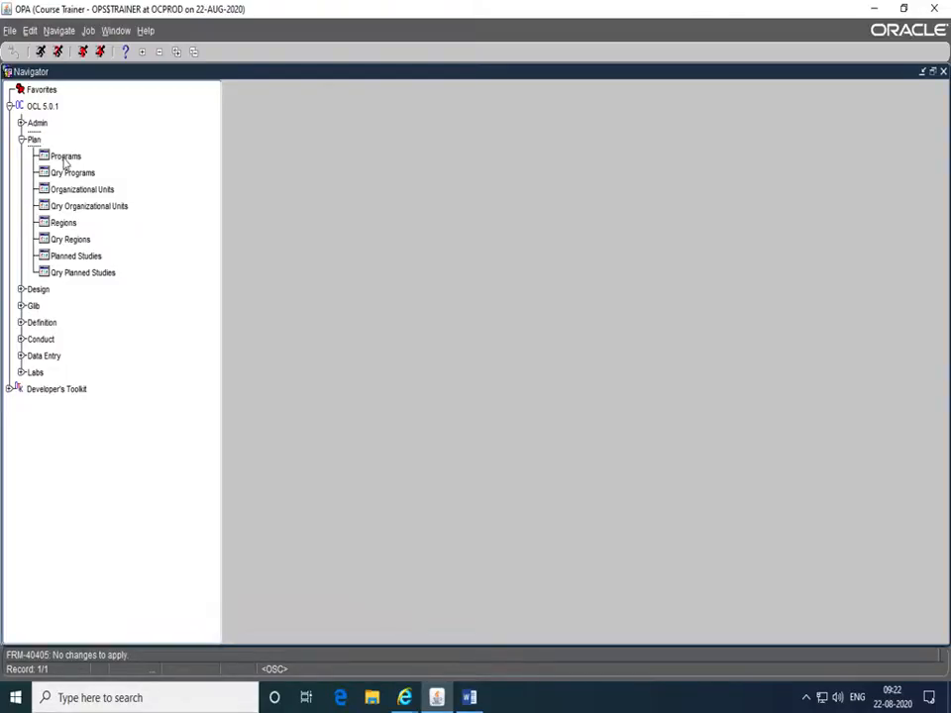
{"action": "mouse_move", "coordinate": [59, 218]}
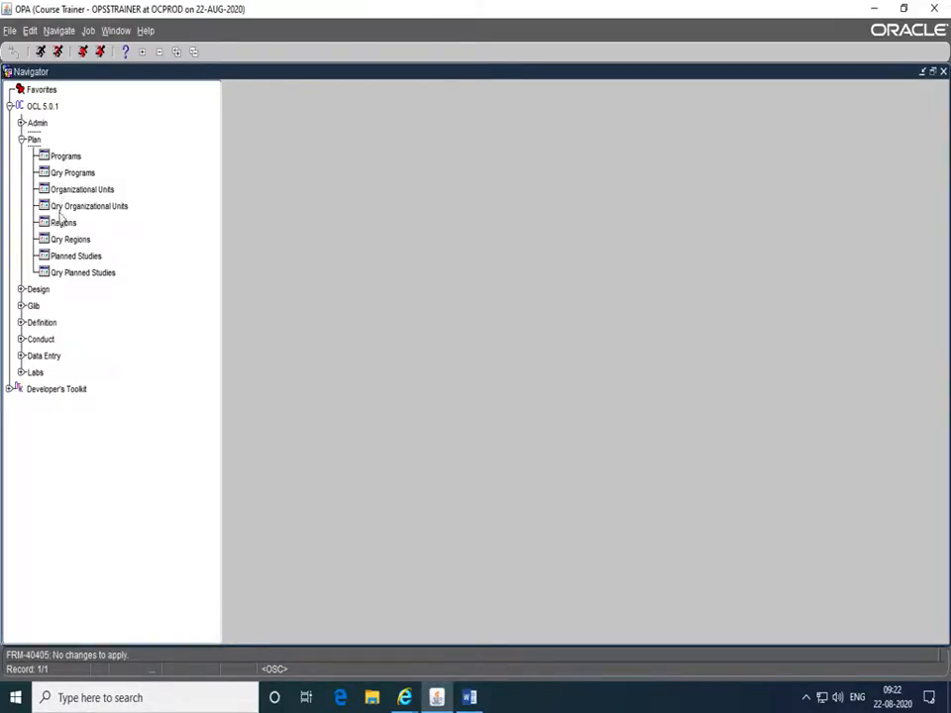
{"action": "mouse_move", "coordinate": [74, 267]}
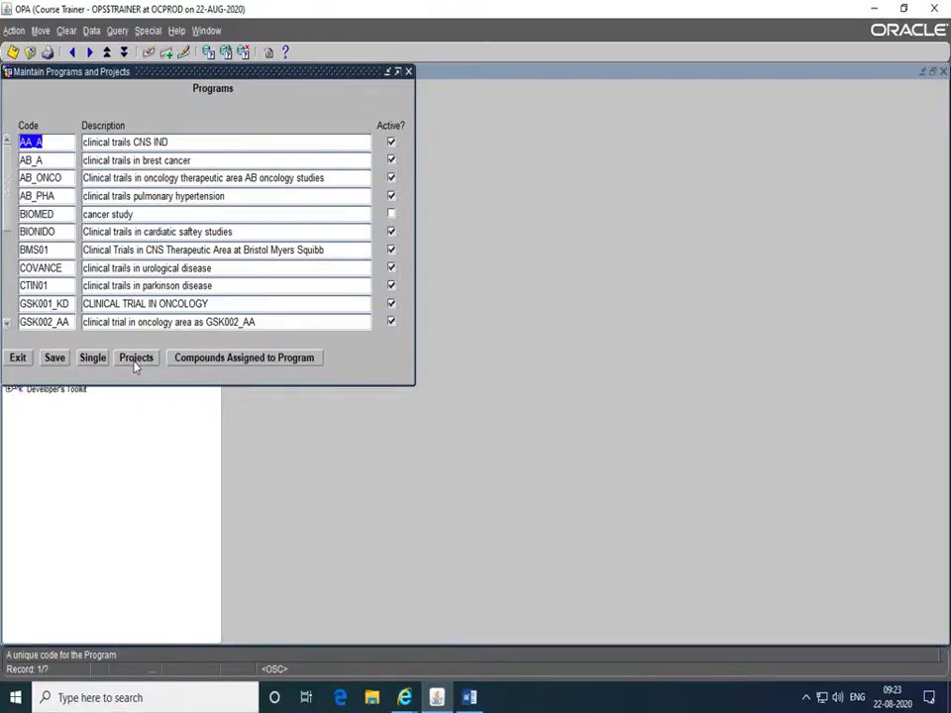
{"action": "mouse_move", "coordinate": [244, 357]}
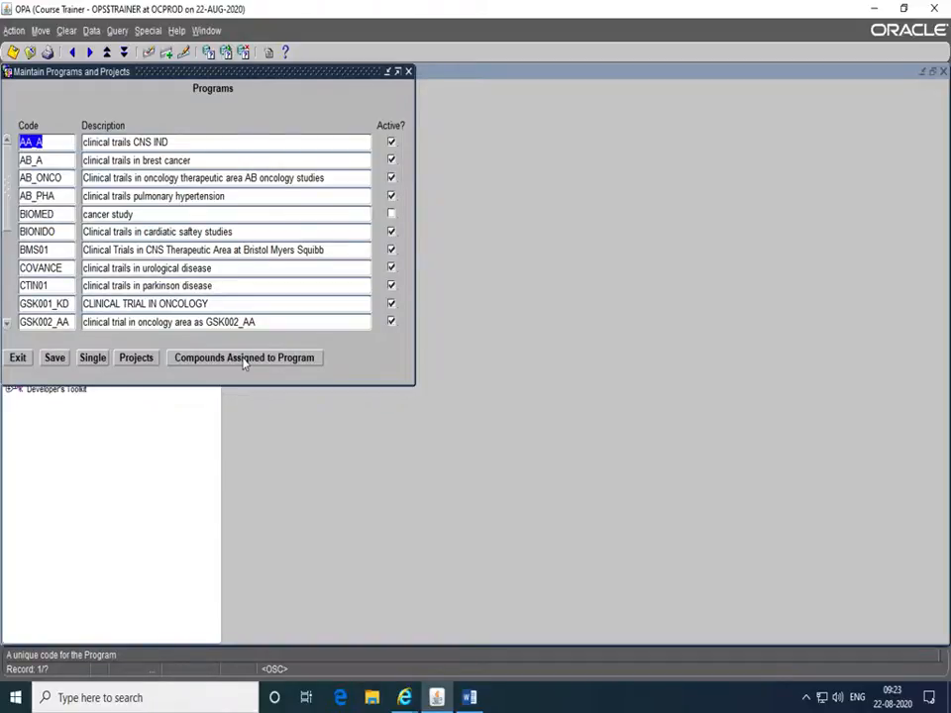
{"action": "mouse_move", "coordinate": [17, 358]}
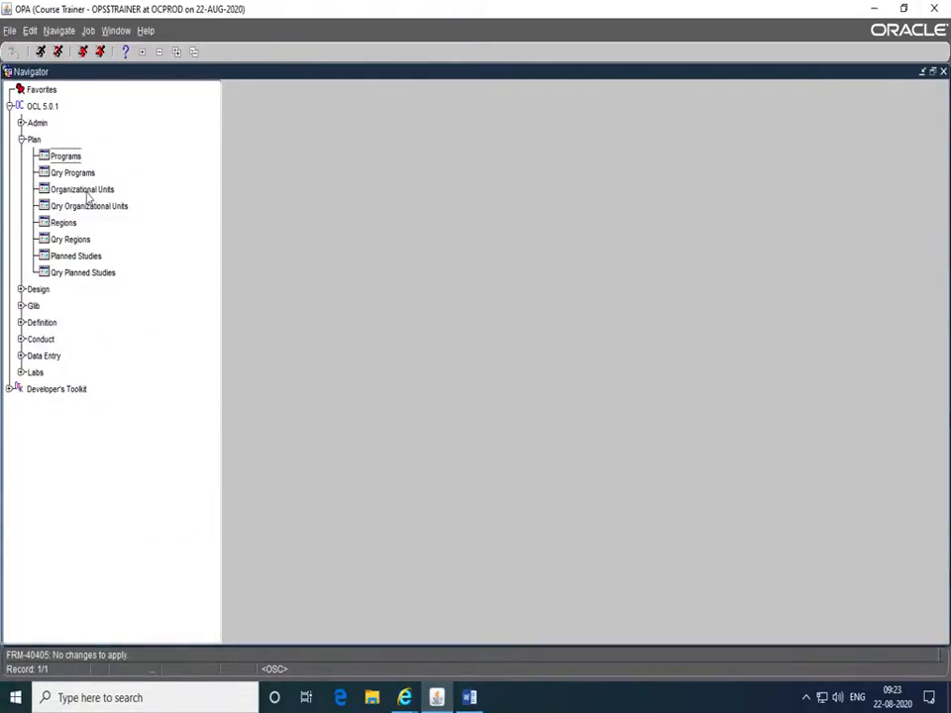
{"action": "mouse_move", "coordinate": [103, 201]}
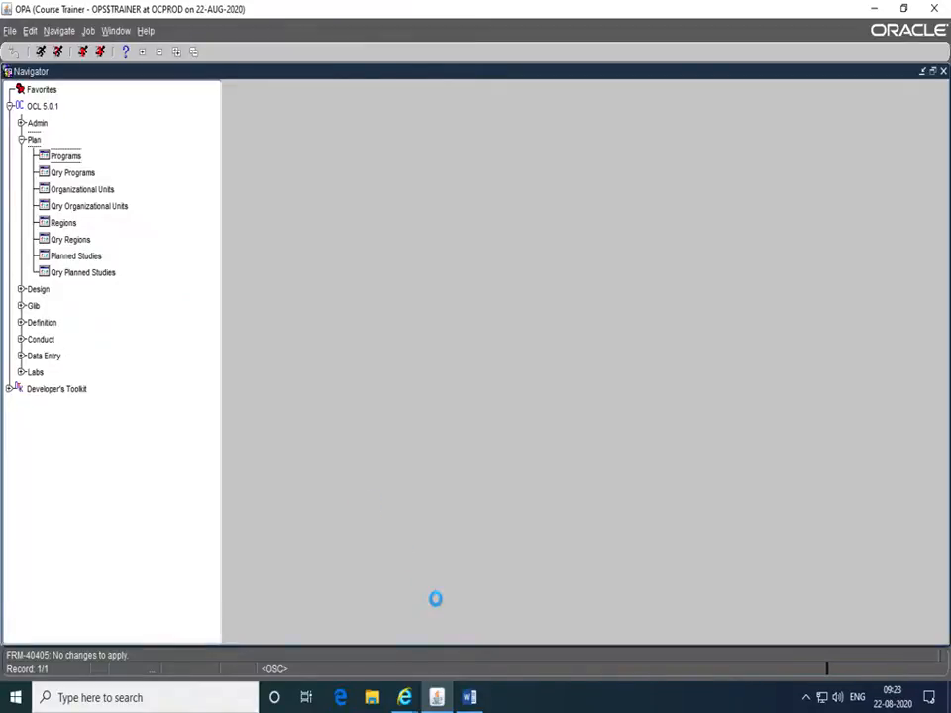
- Read the Word protocol's investigators, subjects, study design and medication sections
{"action": "left_click", "coordinate": [469, 697]}
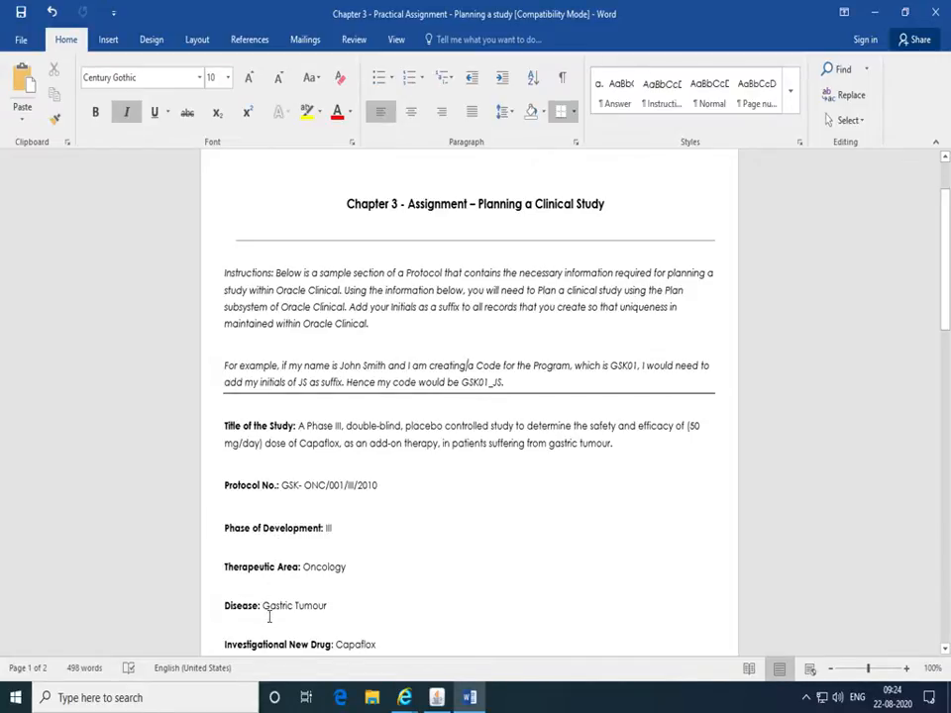
{"action": "scroll", "scroll_direction": "down", "scroll_amount": 3}
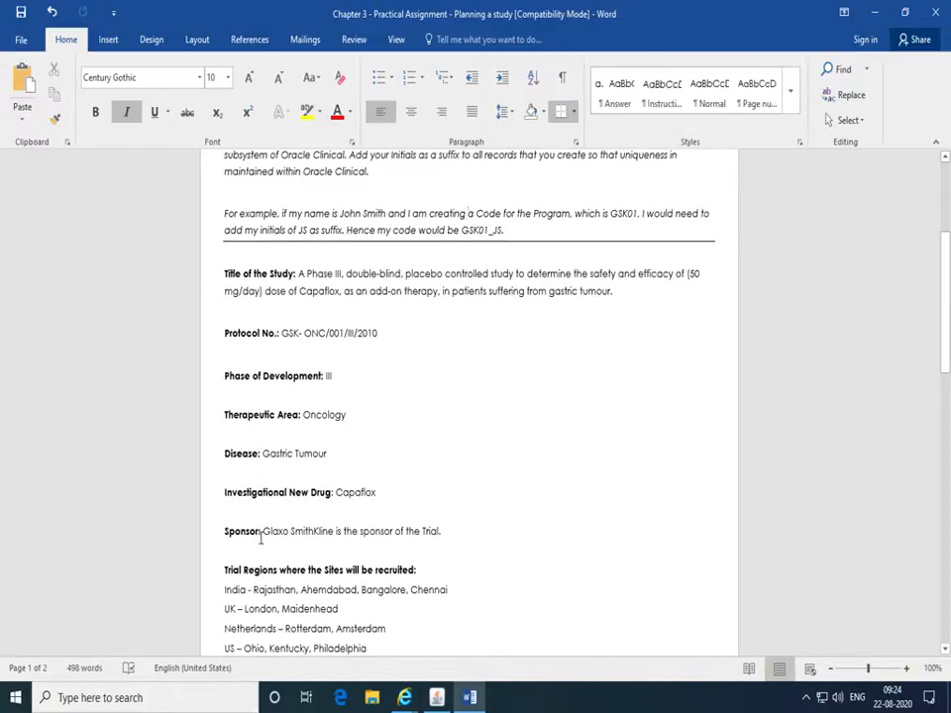
{"action": "scroll", "scroll_direction": "down", "scroll_amount": 3}
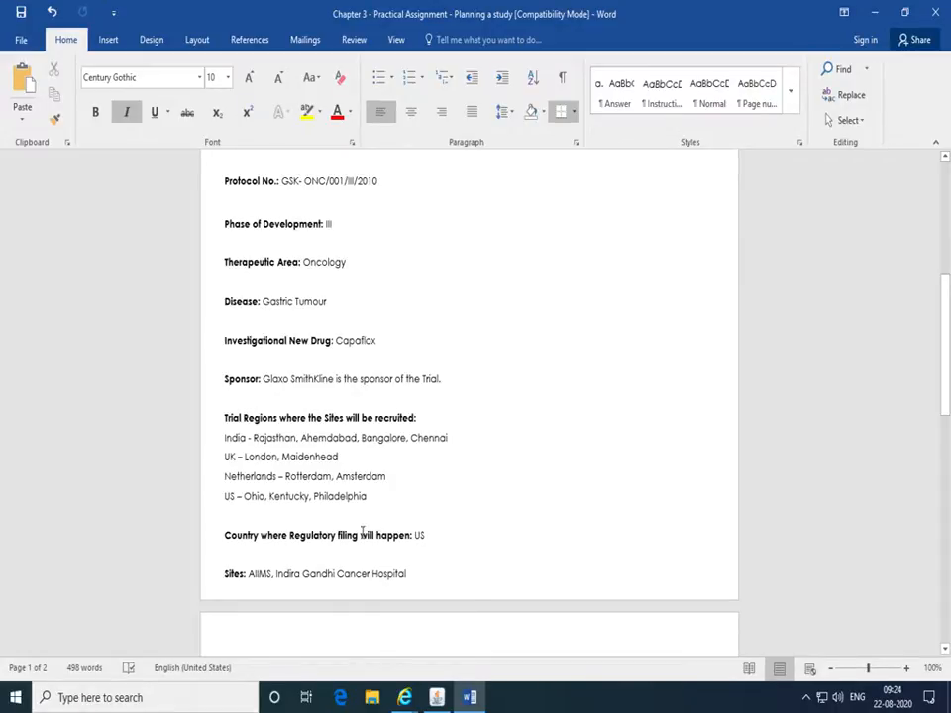
{"action": "scroll", "scroll_direction": "up", "scroll_amount": 3}
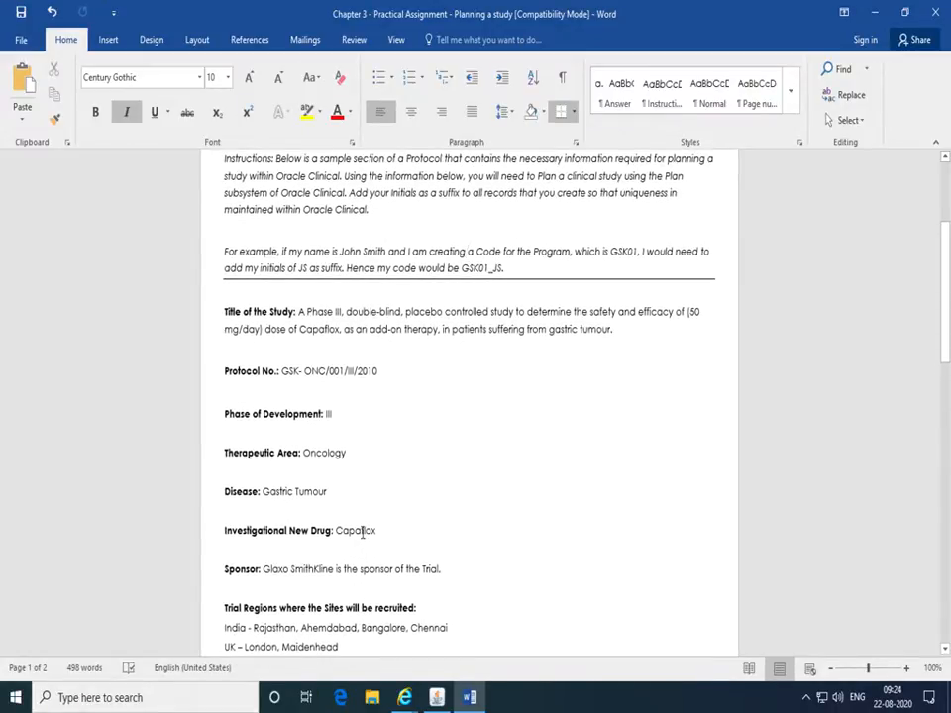
{"action": "scroll", "scroll_direction": "down", "scroll_amount": 3}
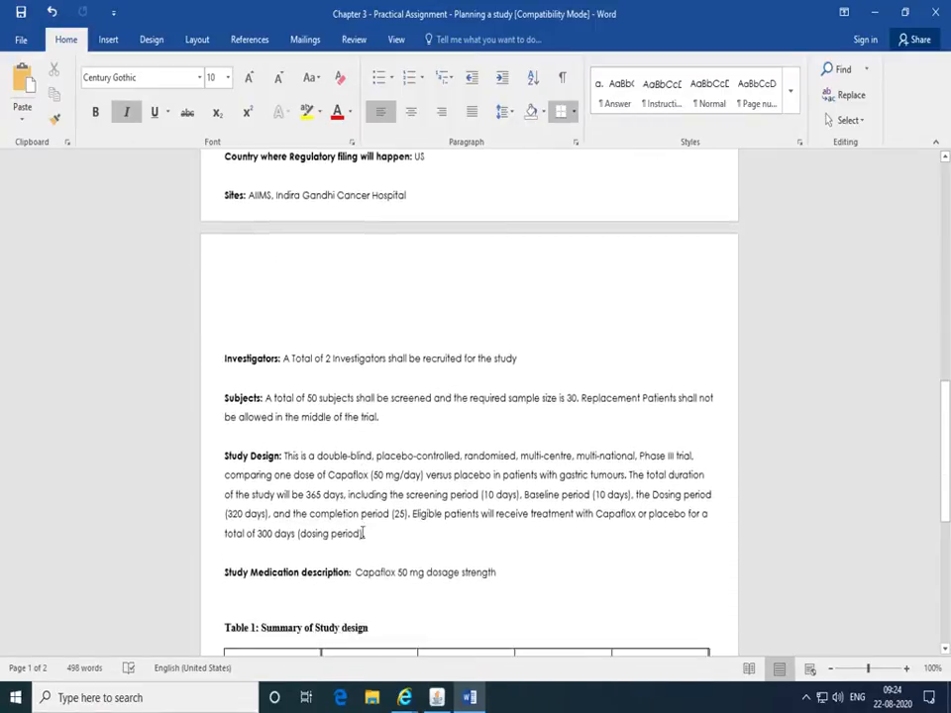
{"action": "scroll", "scroll_direction": "down", "scroll_amount": 3}
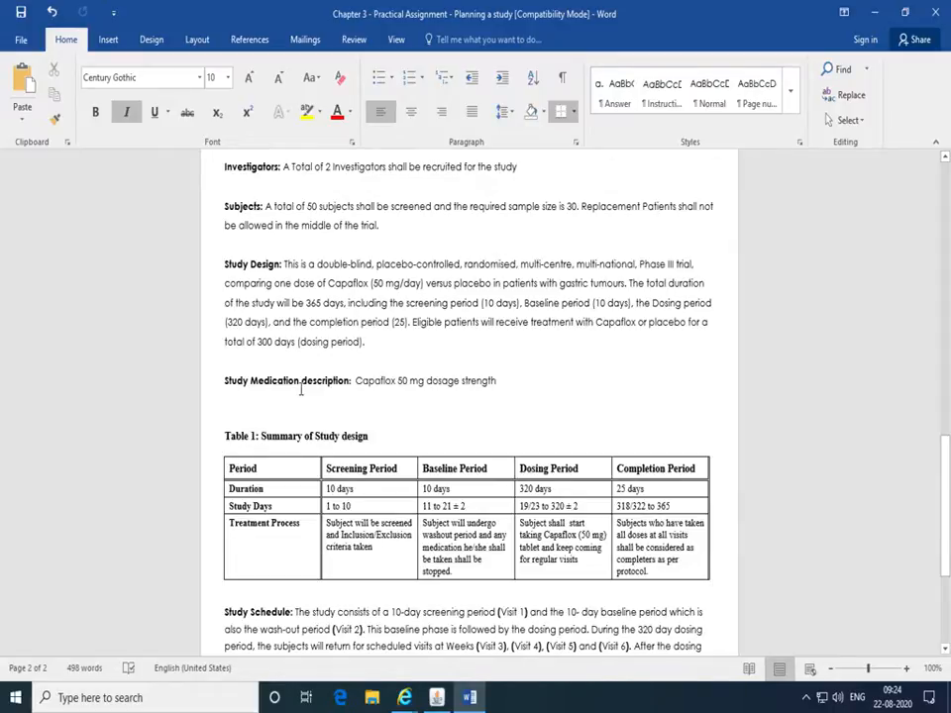
{"action": "scroll", "scroll_direction": "up", "scroll_amount": 3}
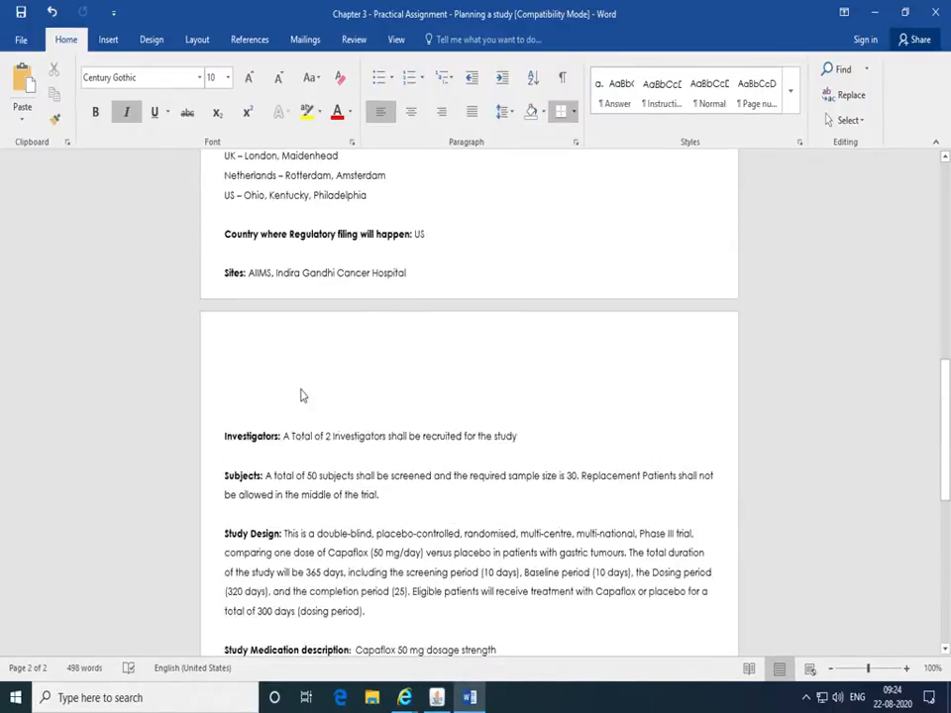
{"action": "scroll", "scroll_direction": "up", "scroll_amount": 3}
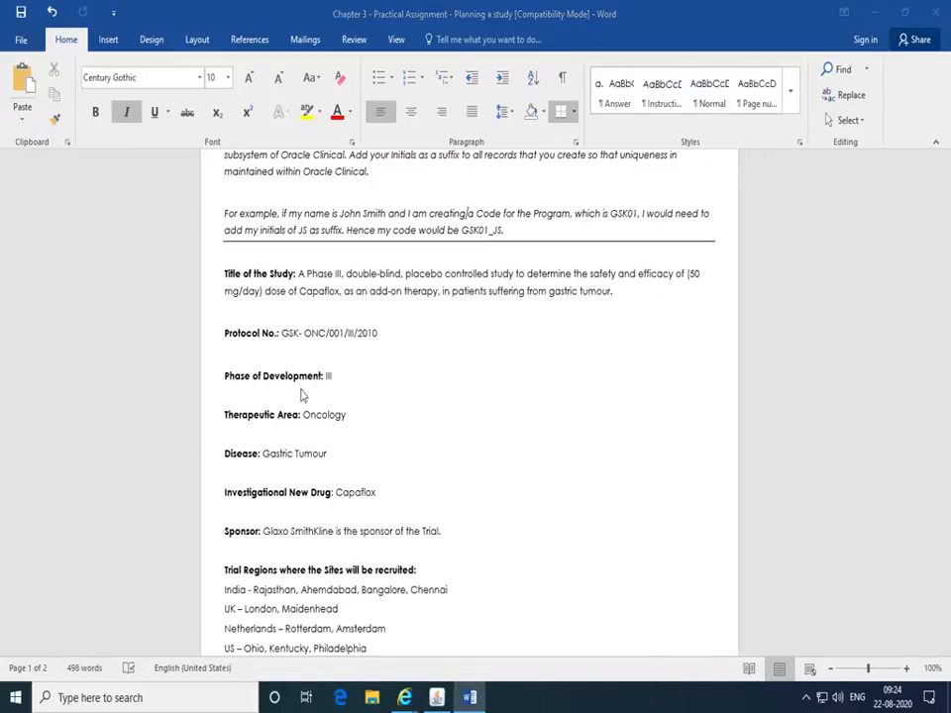
- Open the Programs form from the Plan node and add a new program row
{"action": "left_click", "coordinate": [437, 697]}
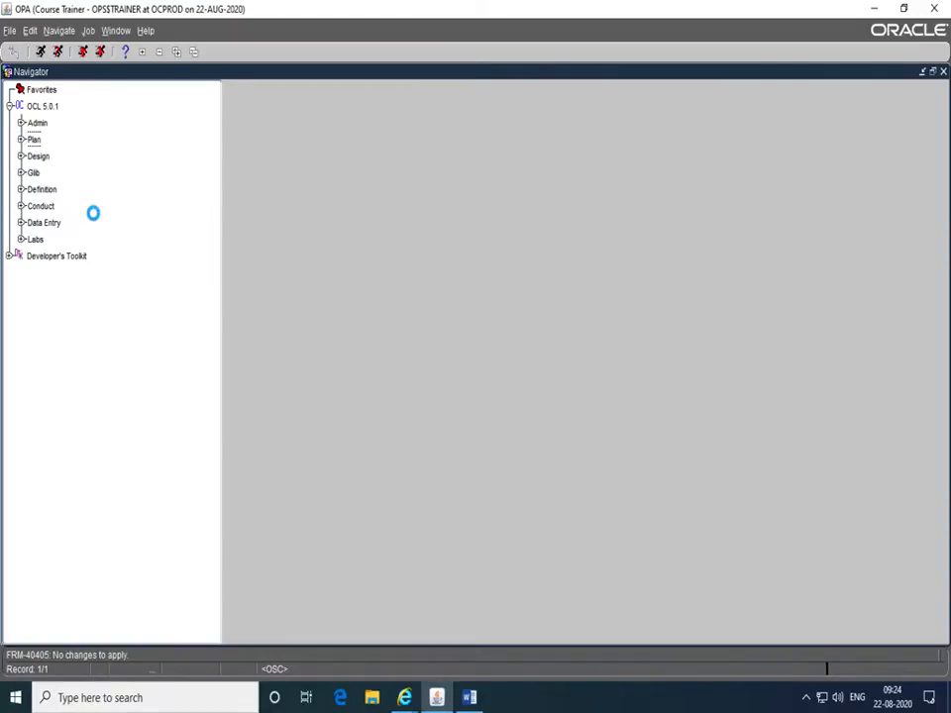
{"action": "left_click", "coordinate": [22, 140]}
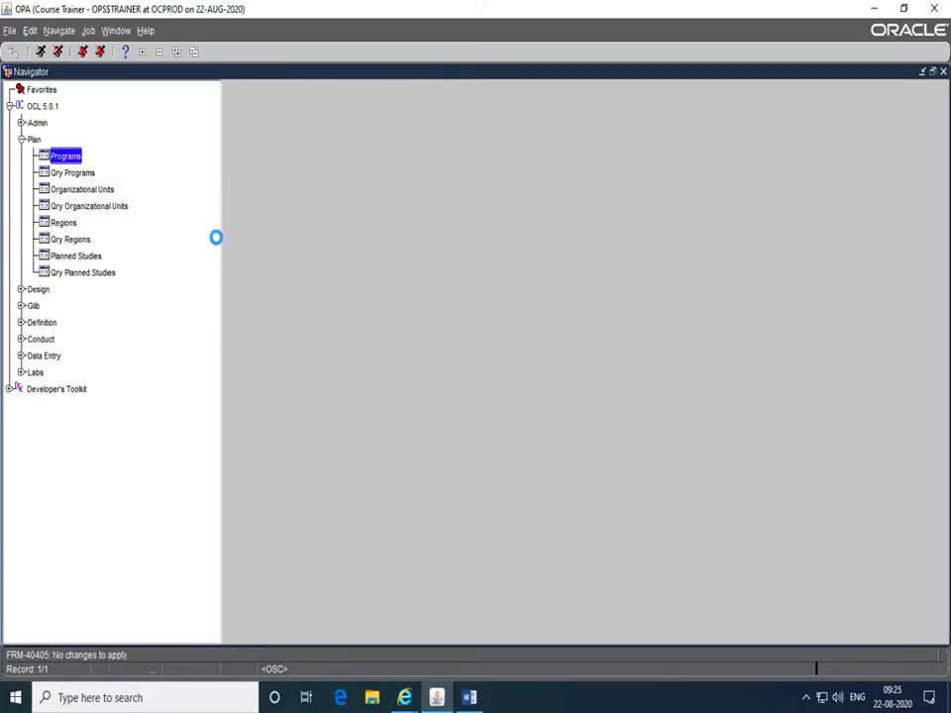
{"action": "double_click", "coordinate": [64, 155]}
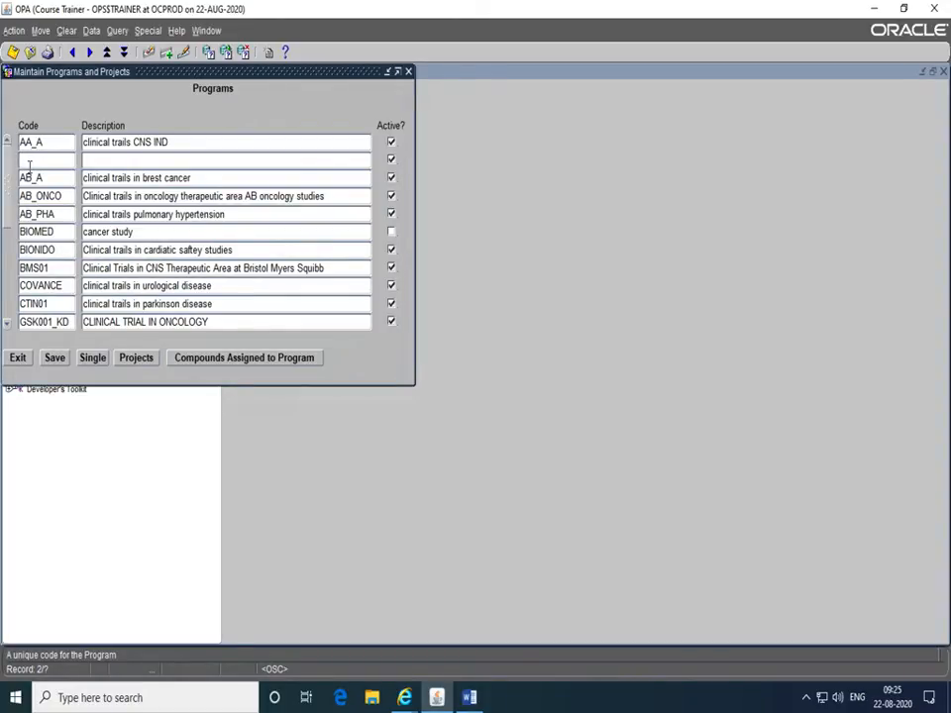
{"action": "left_click", "coordinate": [469, 697]}
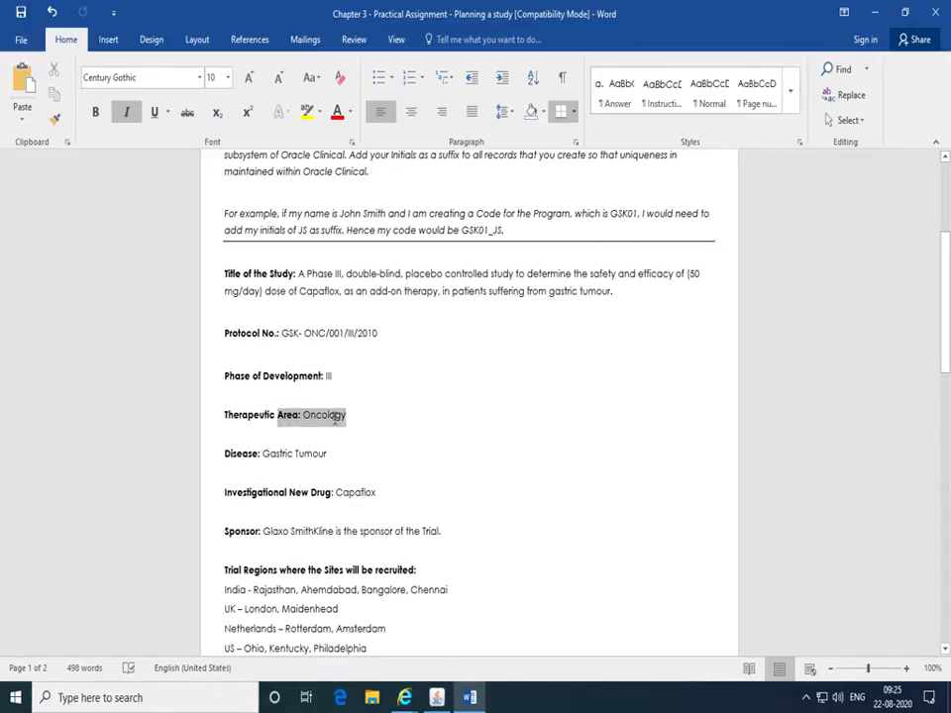
- Select the 'Therapeutic Area: Oncology' text in the Word protocol
{"action": "left_click", "coordinate": [367, 446]}
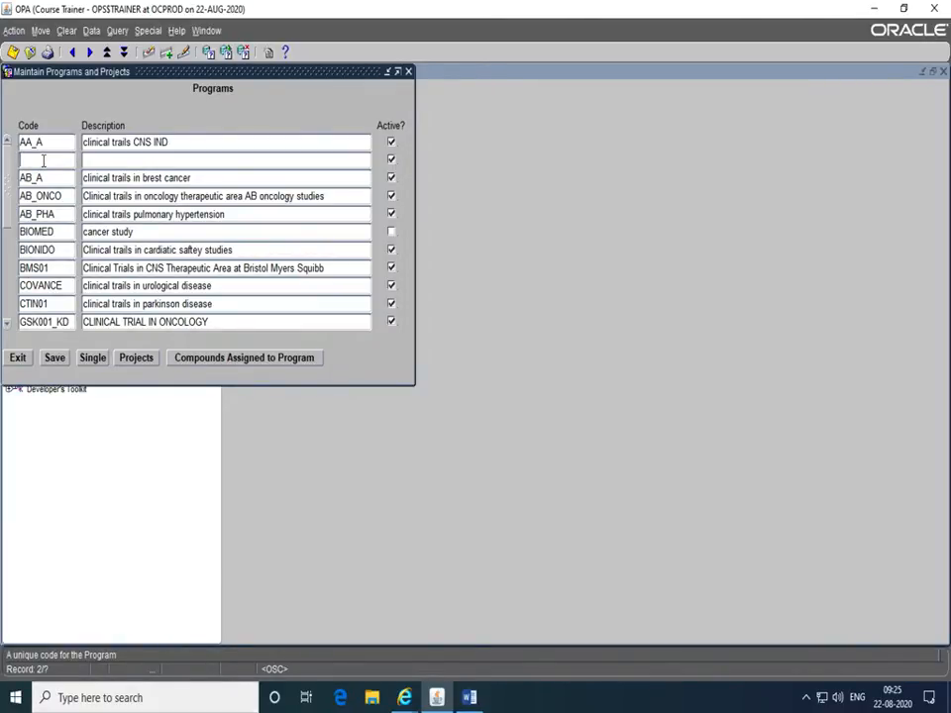
- Enter the program code GSK01_ZZZ, adjusting the ZZZ initials suffix
{"action": "type", "text": "ONC"}
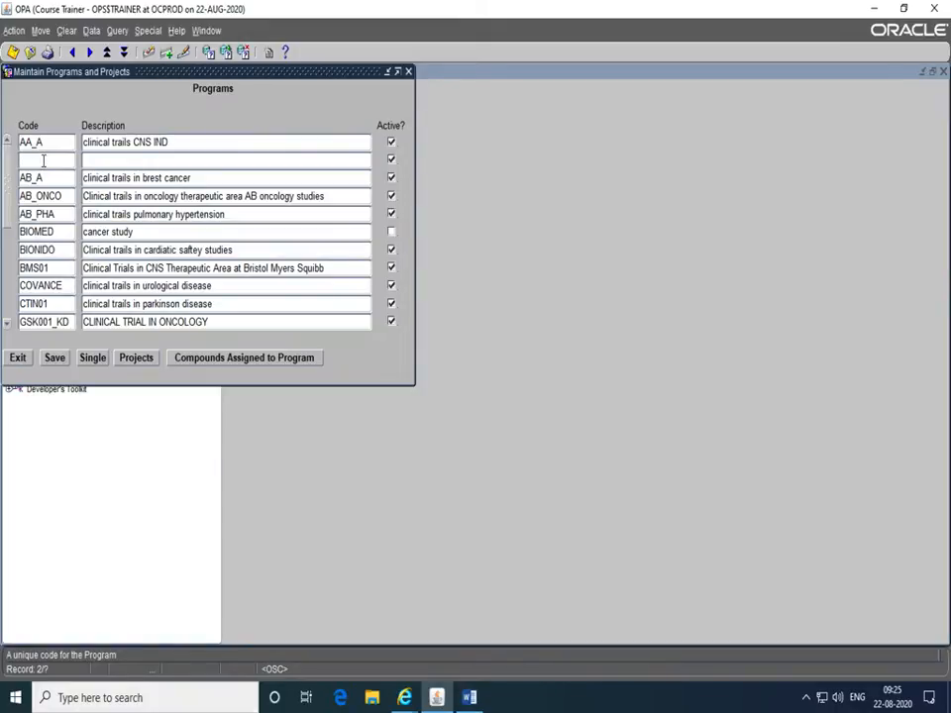
{"action": "type", "text": "GSK01_"}
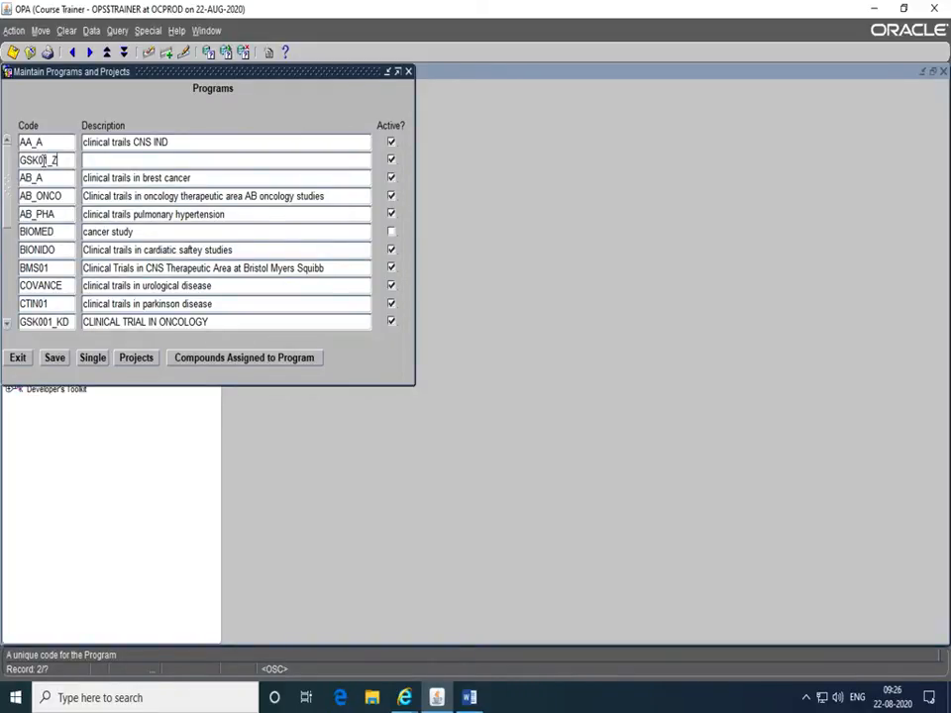
{"action": "type", "text": "ZZ"}
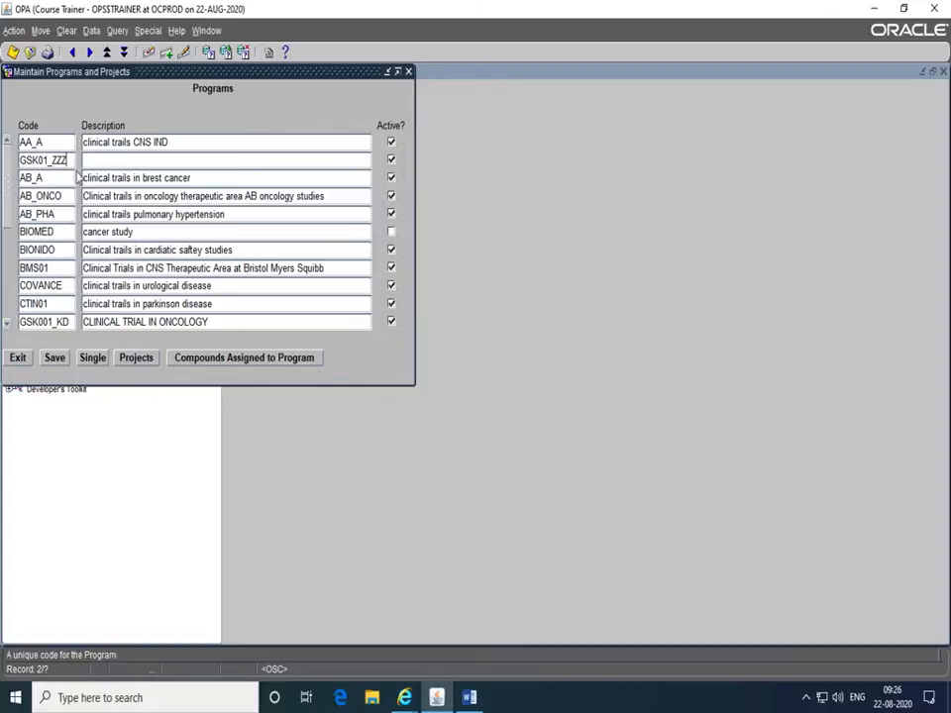
{"action": "double_click", "coordinate": [56, 160]}
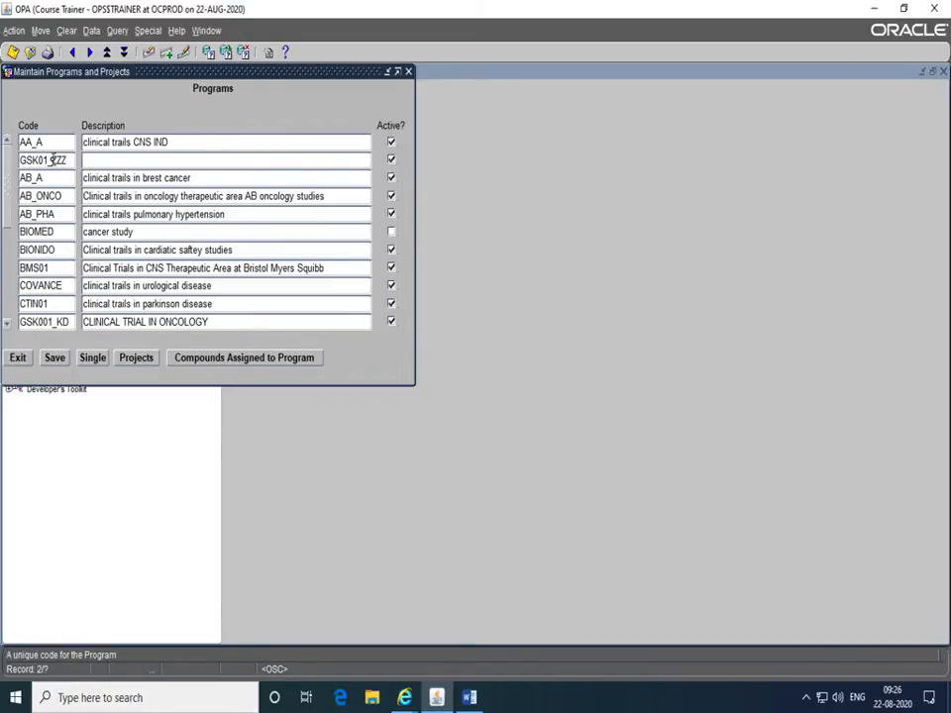
{"action": "double_click", "coordinate": [52, 159]}
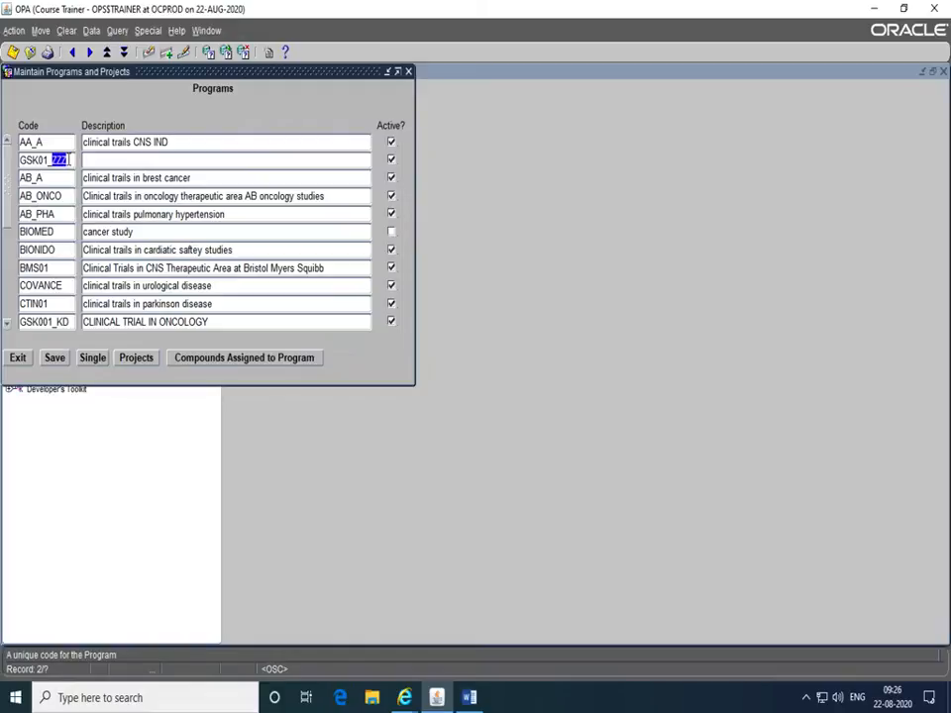
- Recheck the Word instruction to add initials as a suffix to all records
{"action": "left_click", "coordinate": [469, 698]}
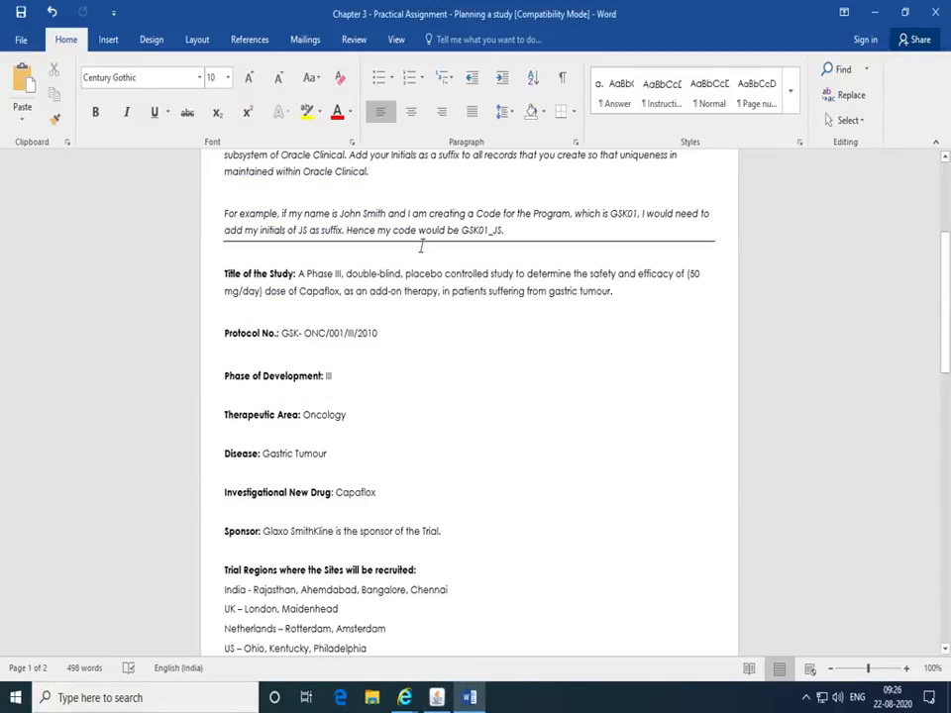
{"action": "scroll", "scroll_direction": "up", "scroll_amount": 3}
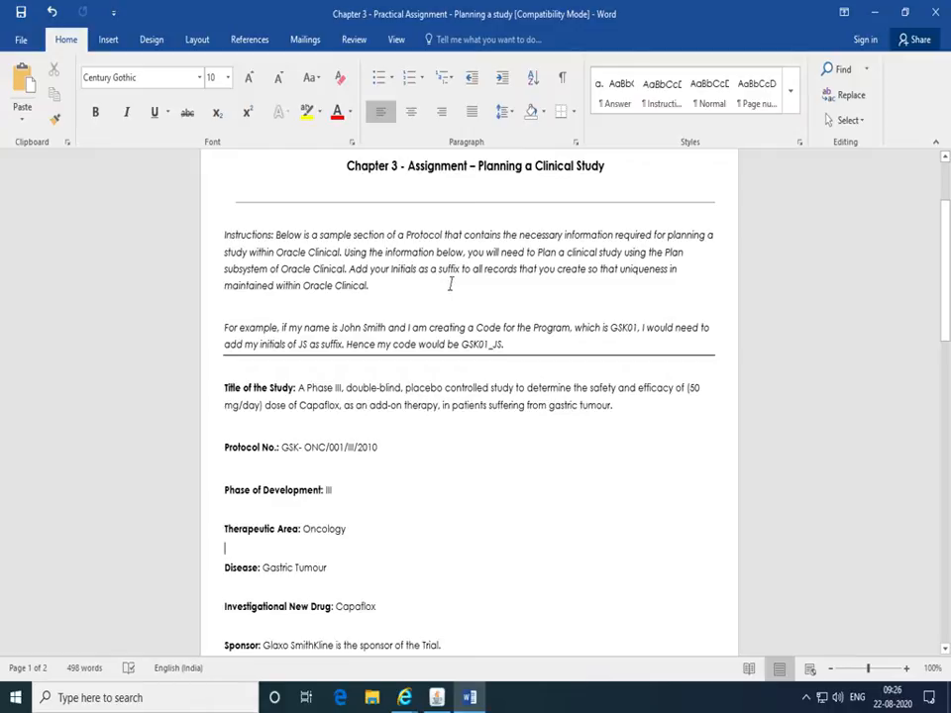
{"action": "mouse_move", "coordinate": [384, 269]}
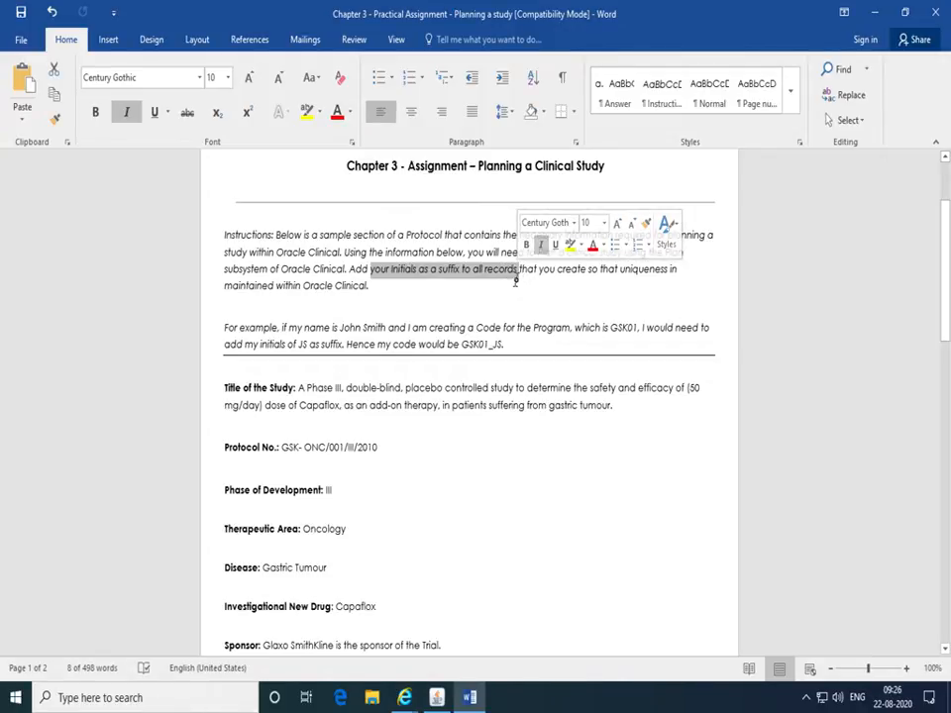
{"action": "left_click", "coordinate": [514, 281]}
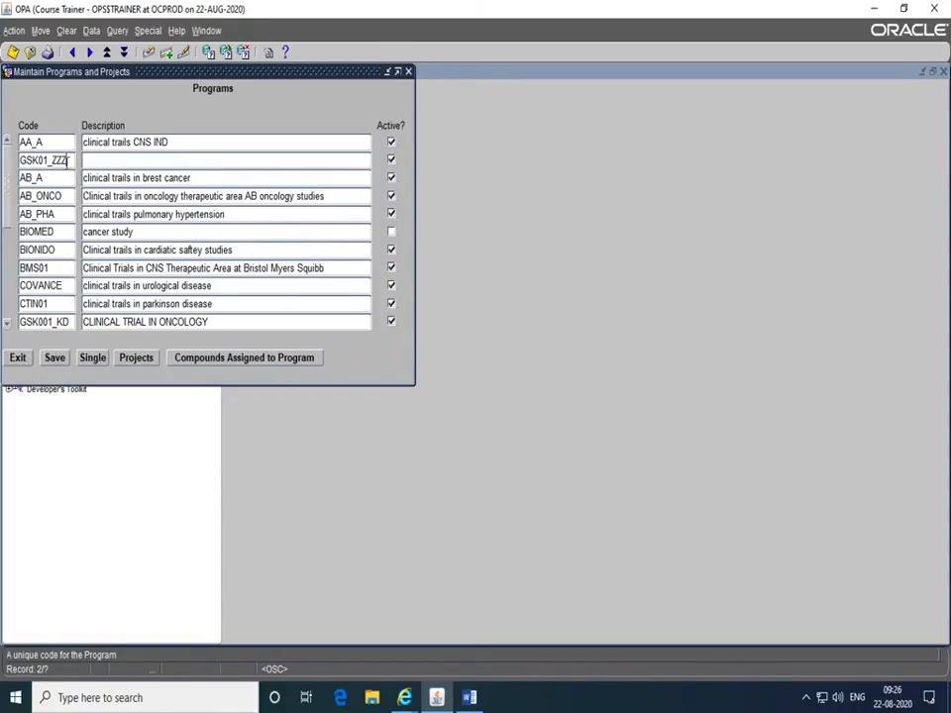
- Retype the code suffix as ZZZ so the code reads GSK01_ZZZ
{"action": "double_click", "coordinate": [57, 159]}
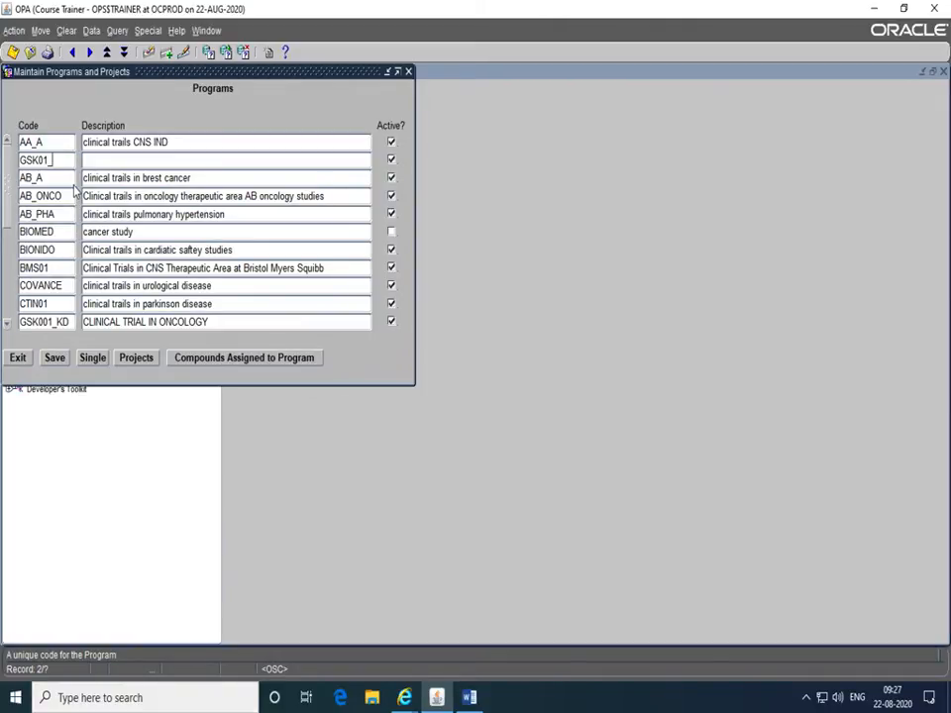
{"action": "type", "text": "ZZZ"}
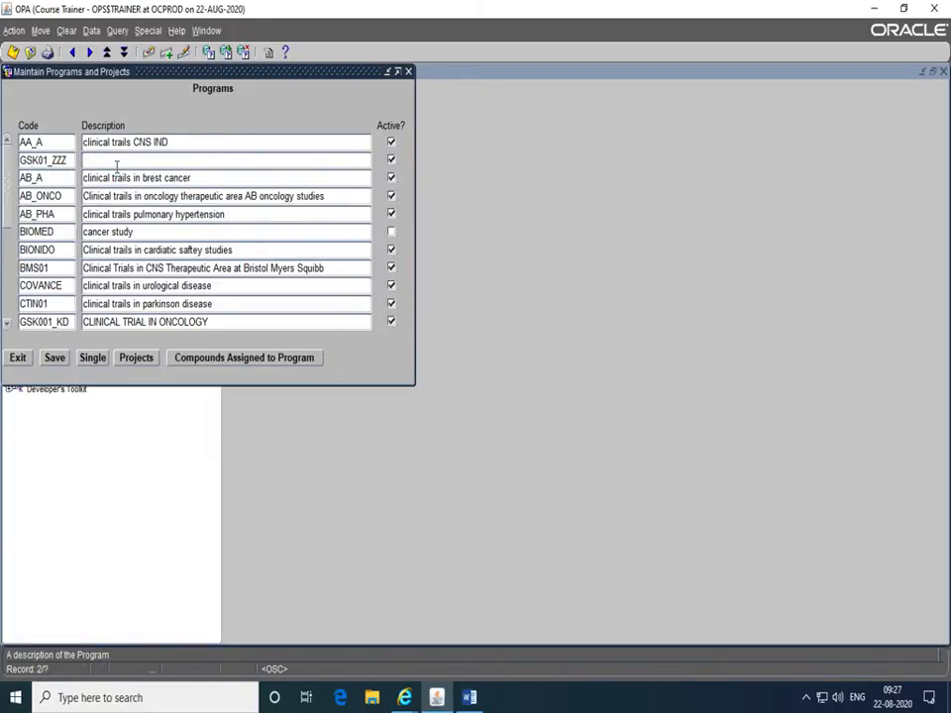
- Type the description 'Oncology Therapeutic Area at GSK_ZZZ' for program GSK01_ZZZ
{"action": "type", "text": "O"}
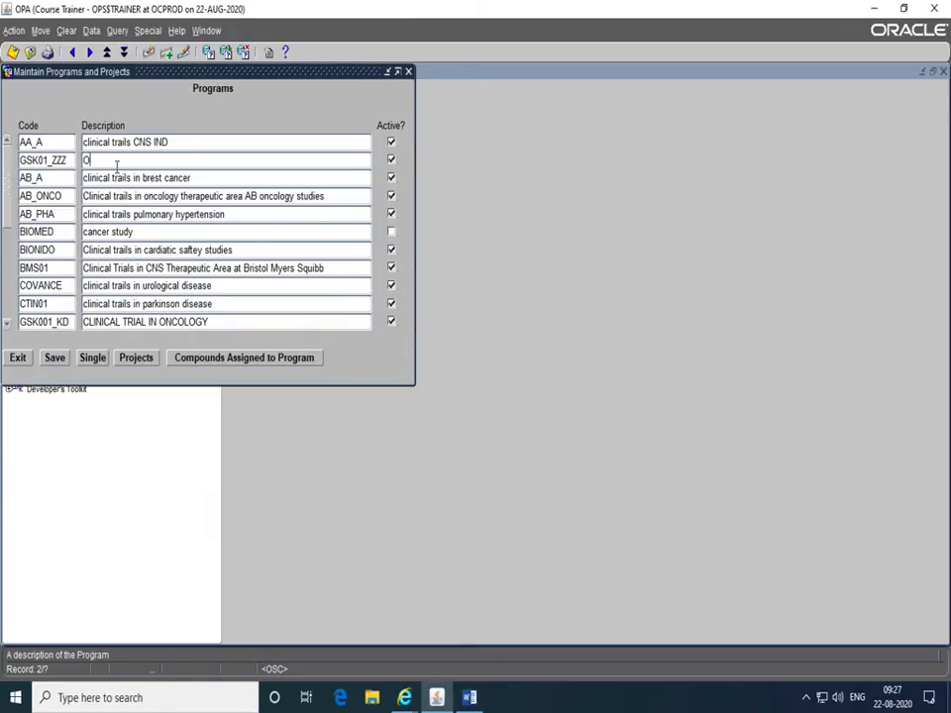
{"action": "type", "text": "ncology"}
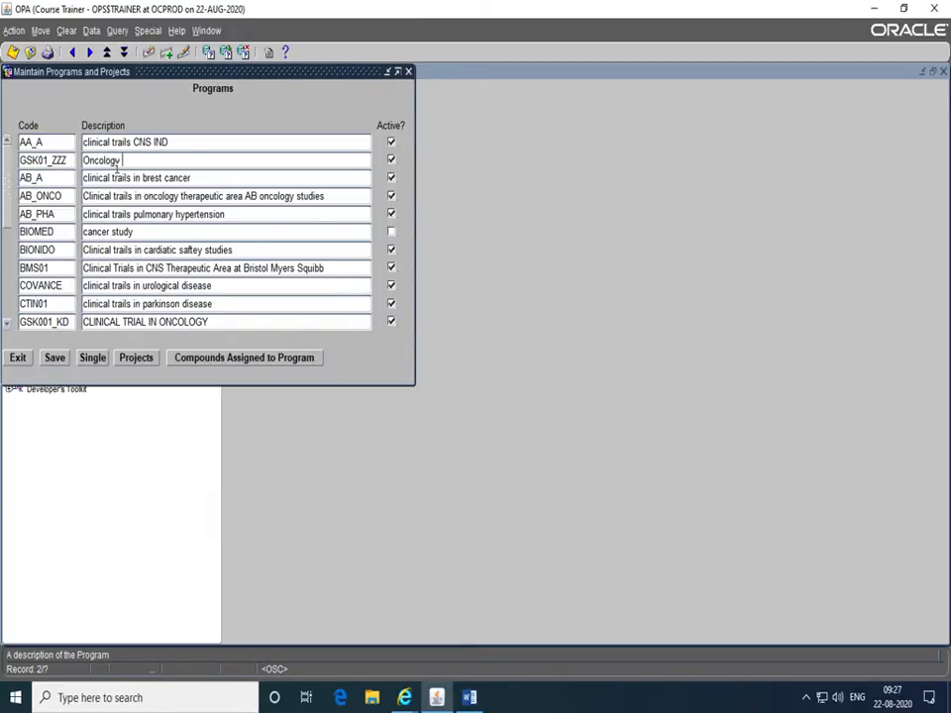
{"action": "type", "text": "herapeut"}
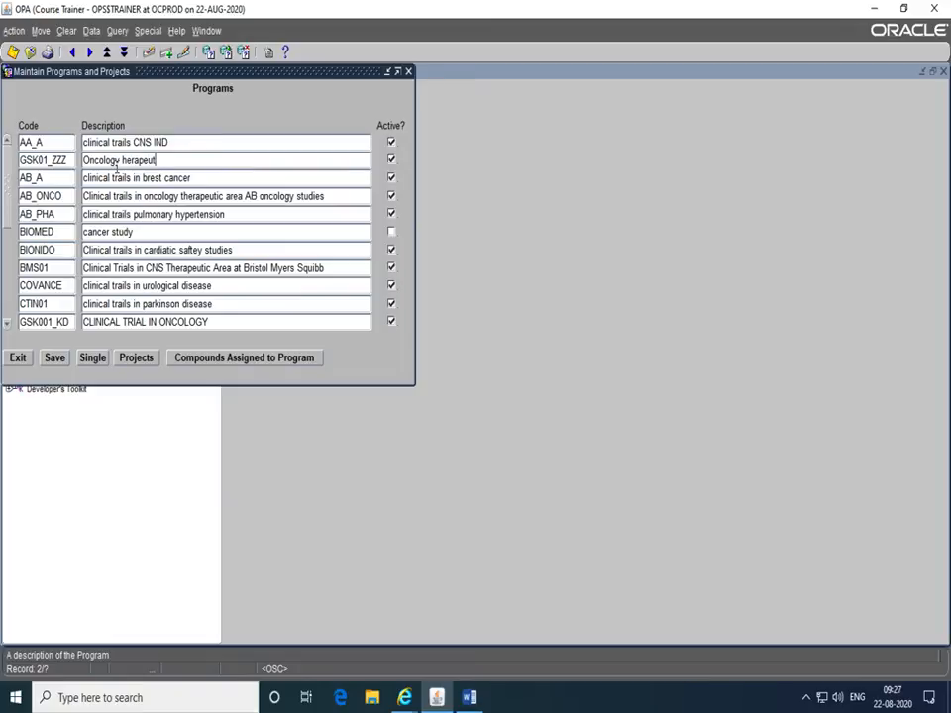
{"action": "type", "text": "ic"}
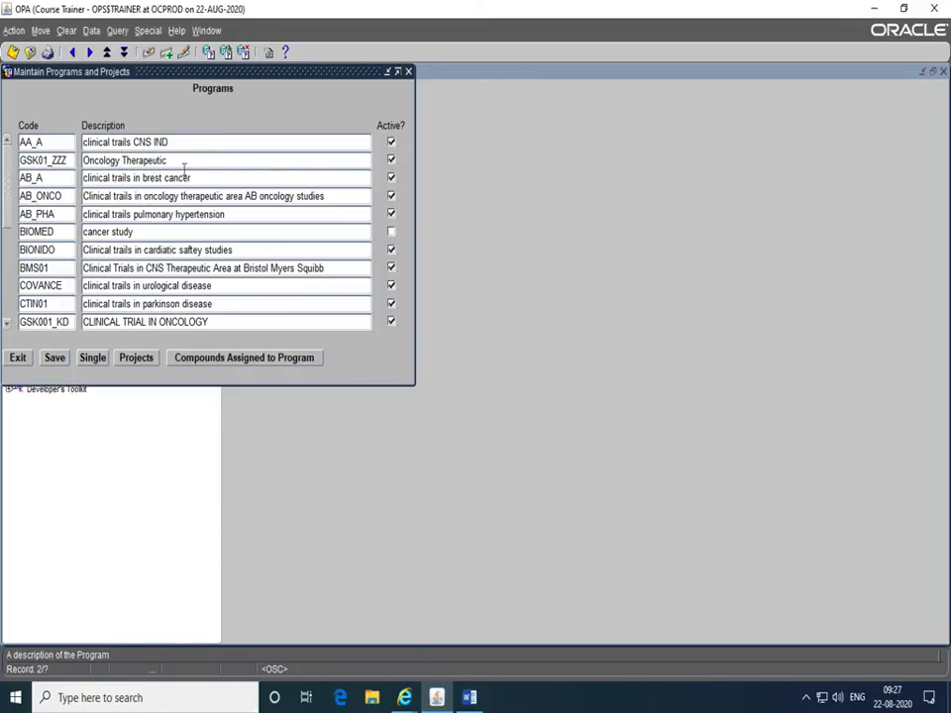
{"action": "type", "text": "Area"}
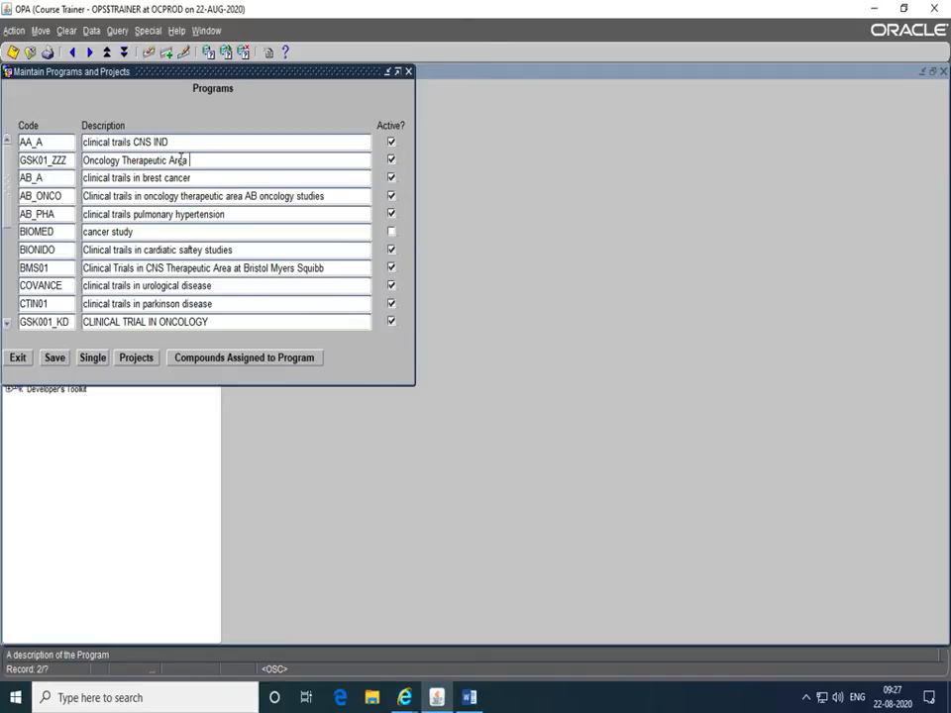
{"action": "type", "text": "at G"}
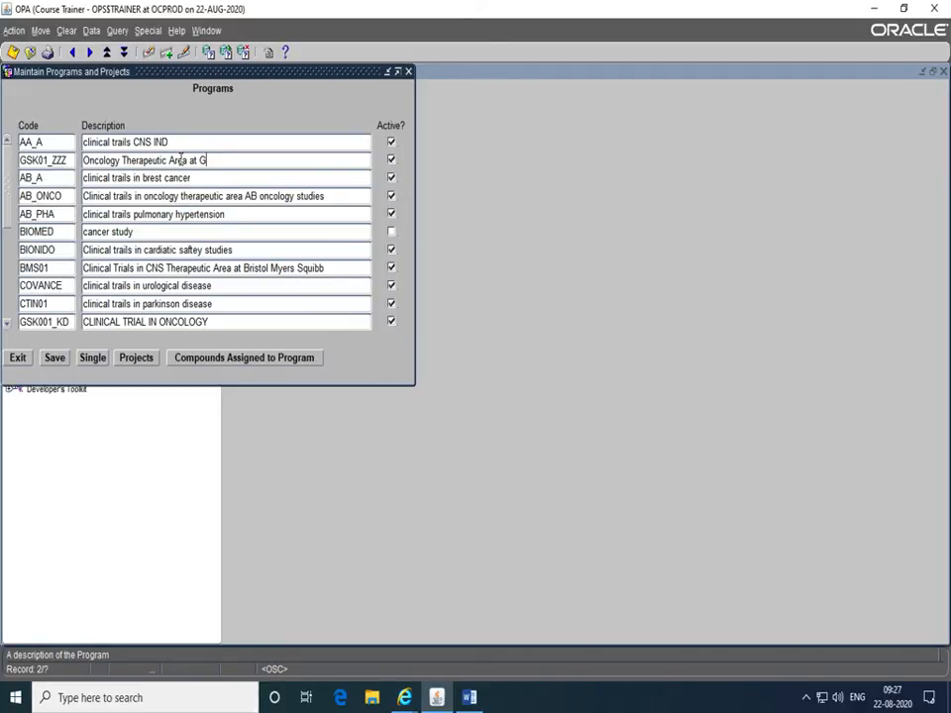
{"action": "type", "text": "SK_Z"}
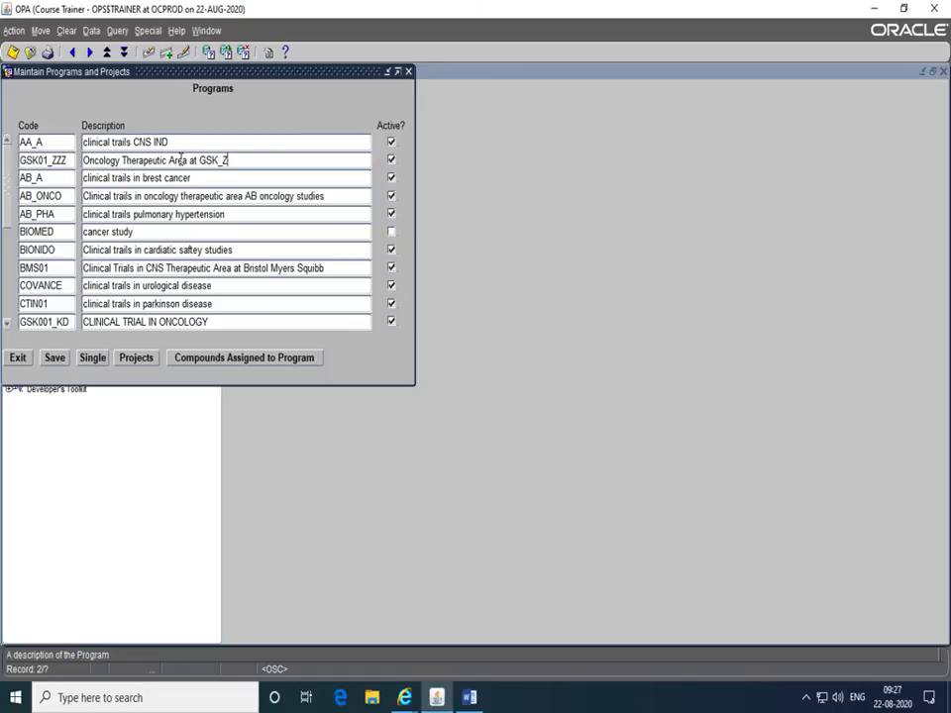
{"action": "type", "text": "ZZ"}
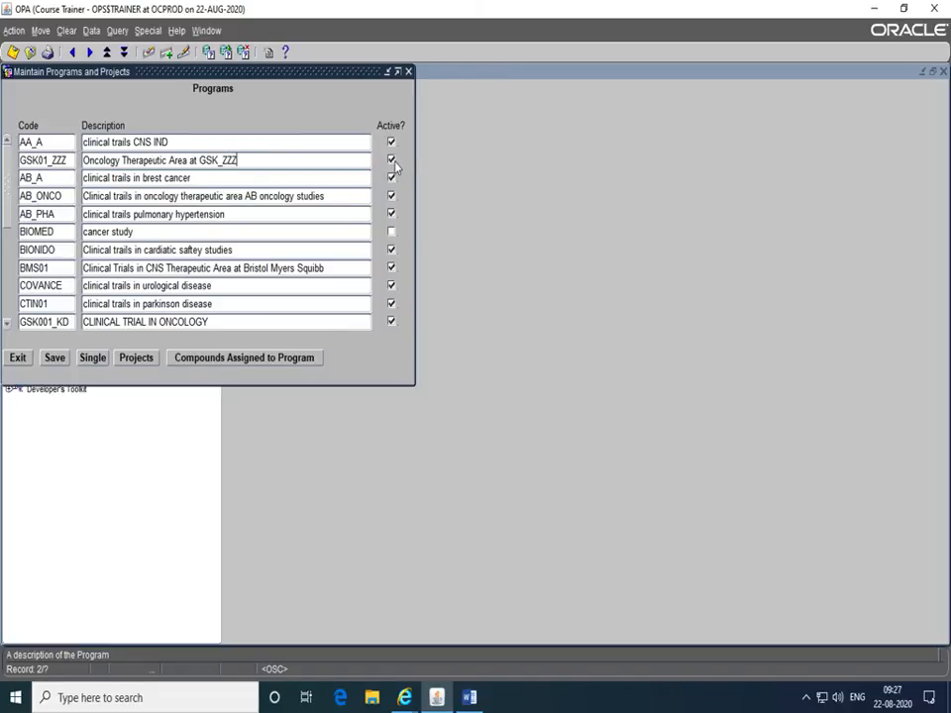